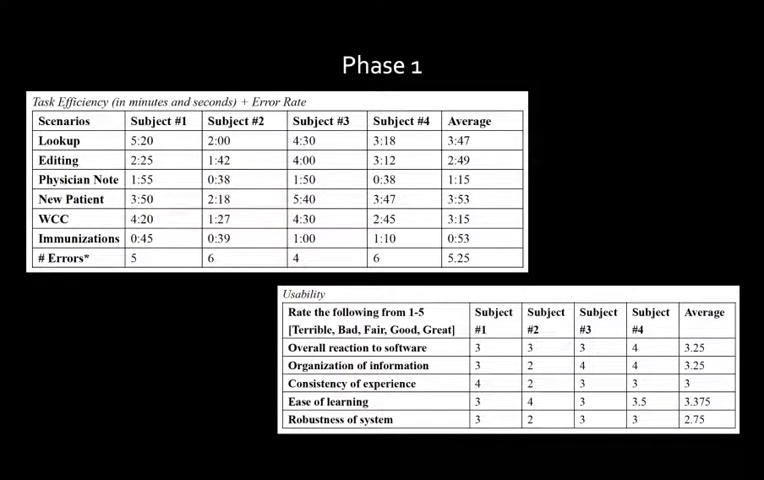
Advance the slideshow to the Phase 2 Penn Nursing EHR ease-of-use survey slide.
key(Right)
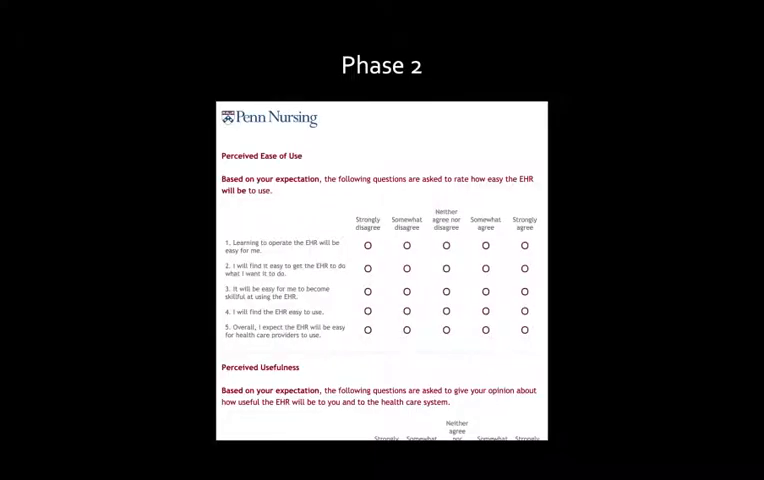